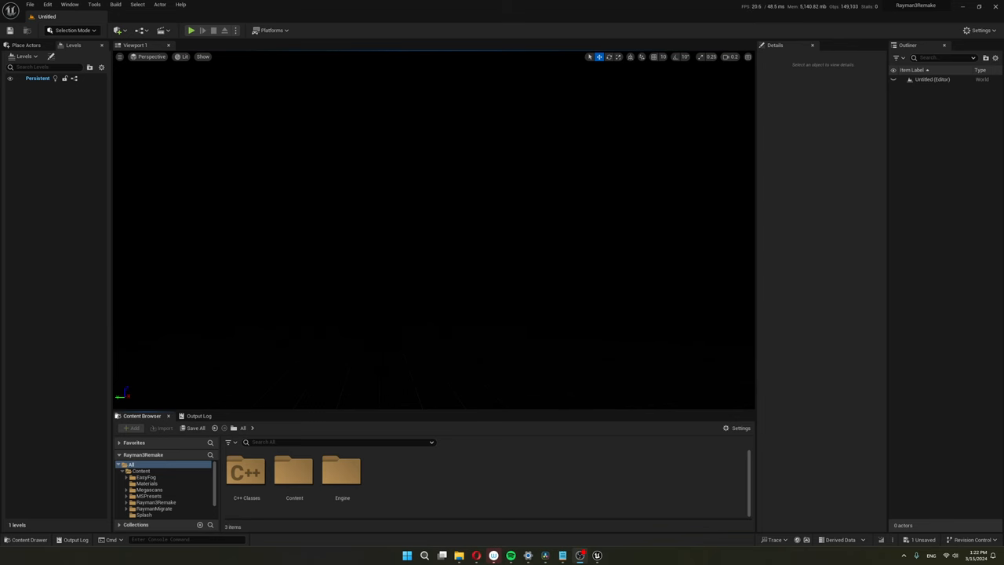
Step: Locate M_Mirror in the Content Browser and bring up its material graph
click(191, 30)
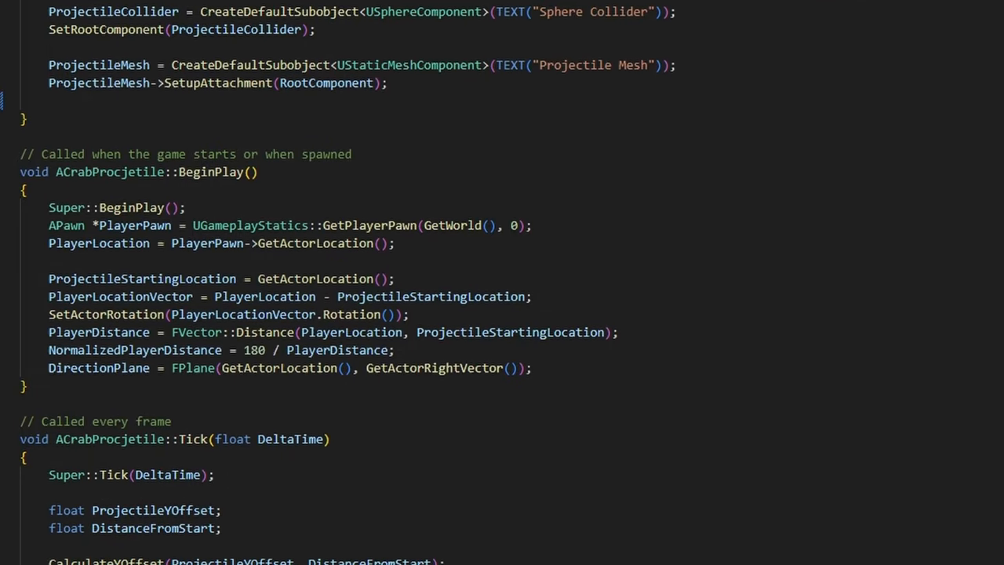
scroll(down, 3)
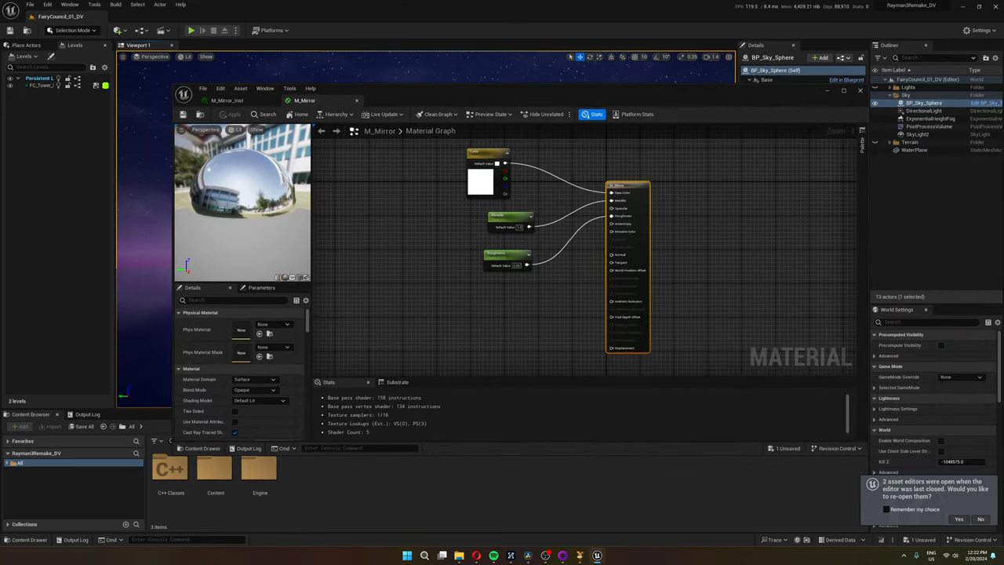
click(502, 248)
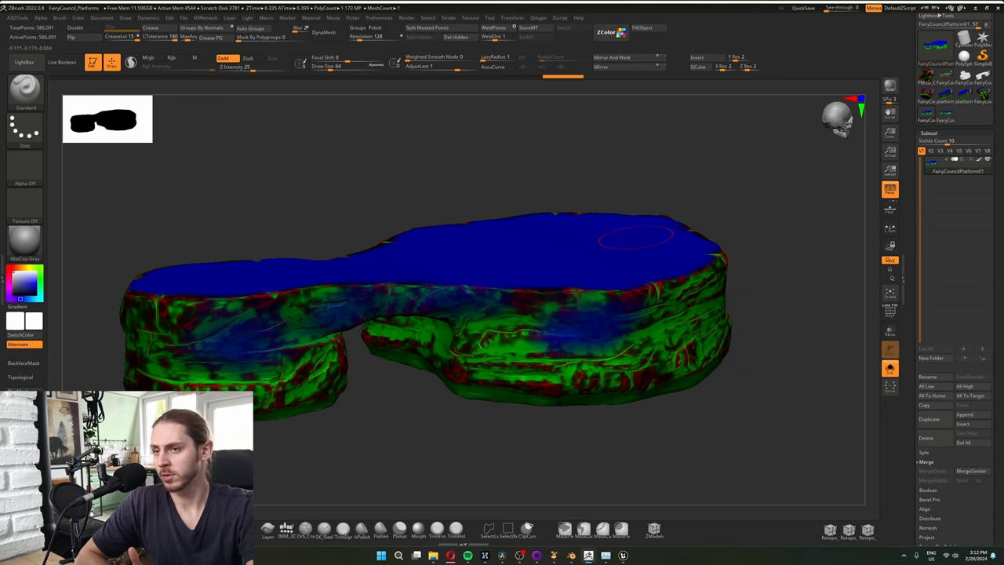
mouse_move(797, 266)
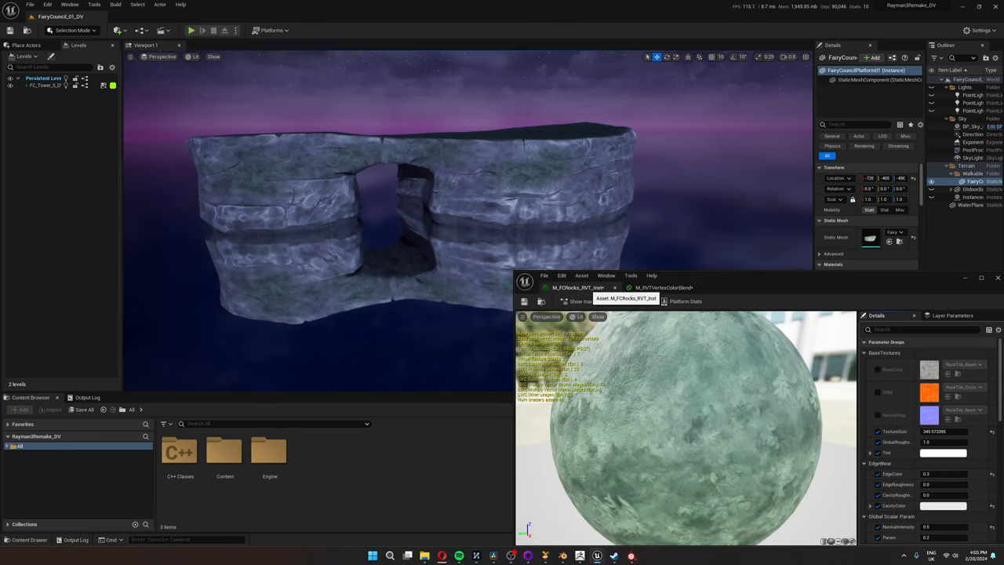
mouse_move(580, 276)
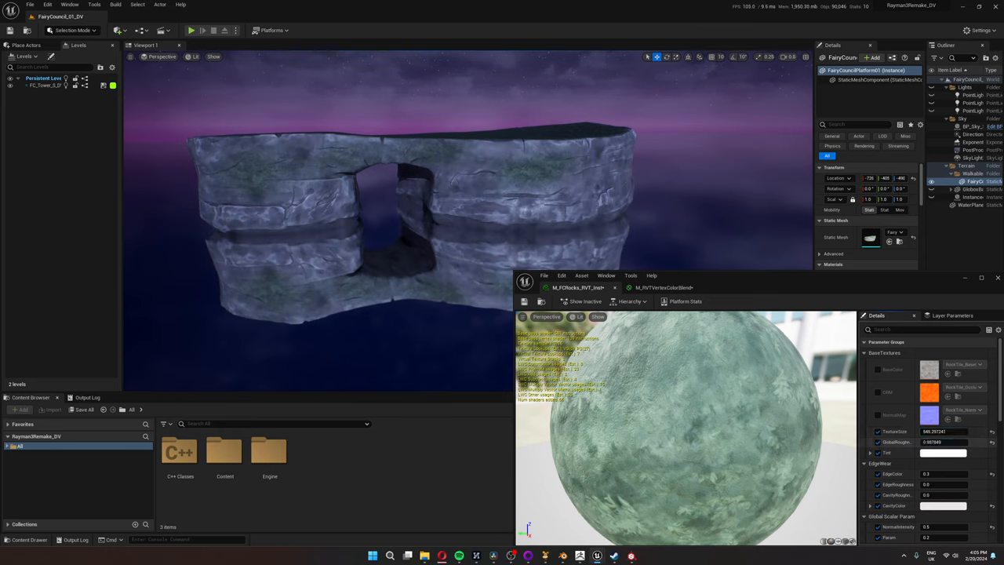
Step: Adjust the rock material instance's base texture and edge parameters
click(944, 451)
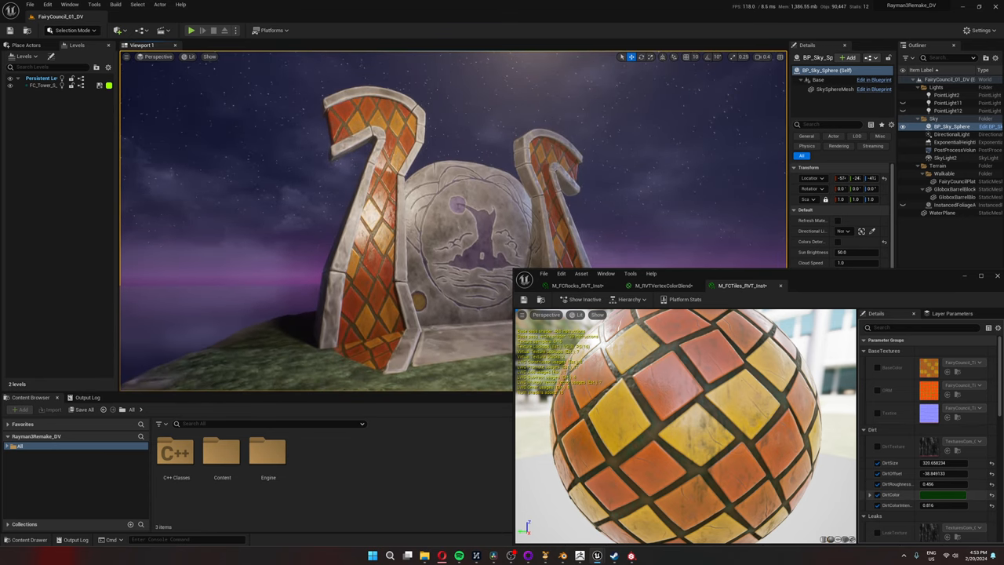
Step: Tweak the M_PITiles instance's base colours and grout for the door pillars
click(949, 494)
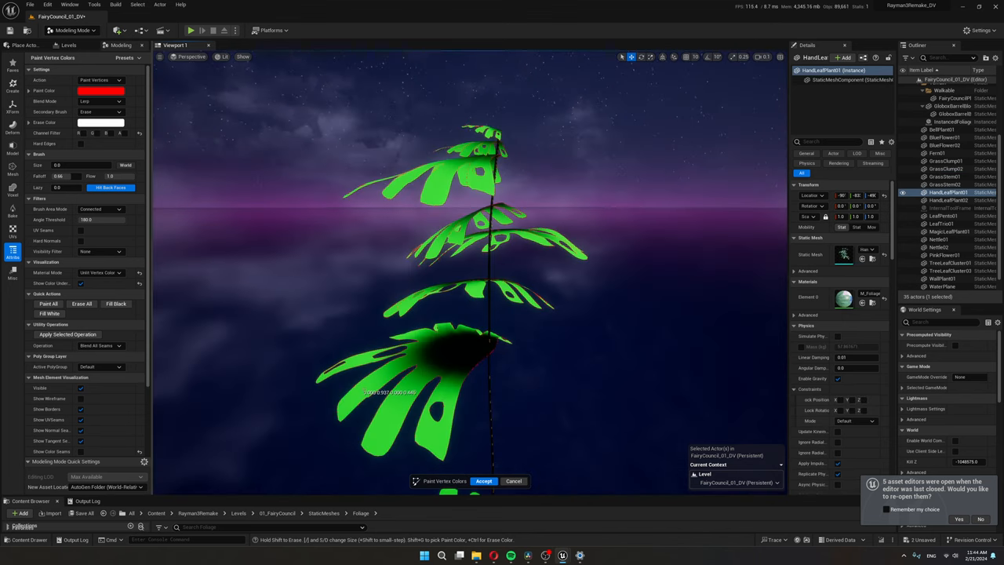
Step: Select the grass clump mesh as the next vertex-paint target
click(946, 169)
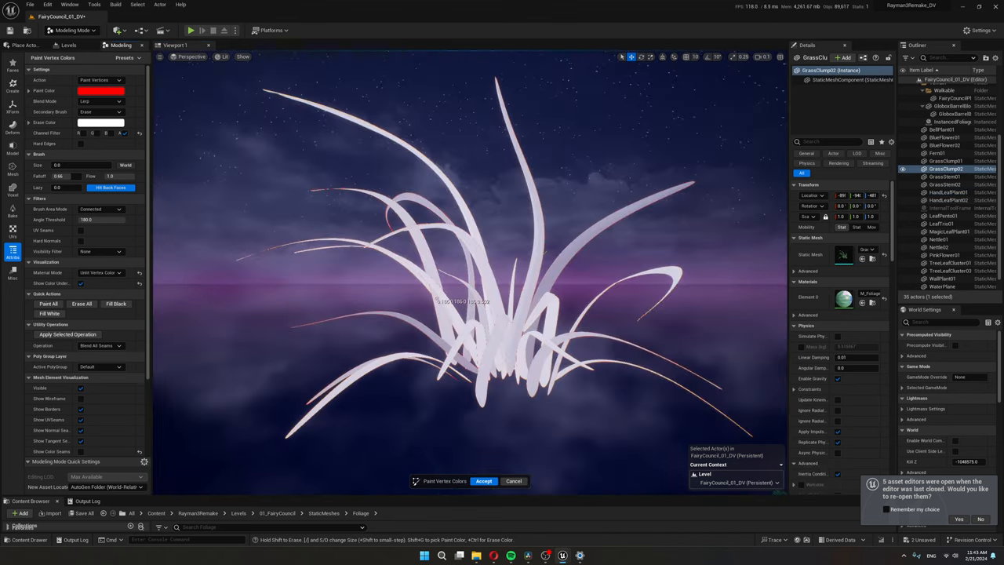